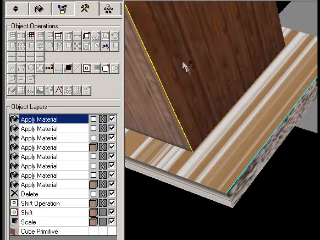
Bring up the preset granite texture in the texture editor with its vertical toolbox.
{"action": "right_click", "coordinate": [184, 64]}
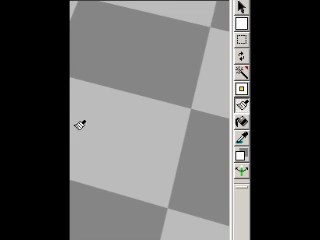
{"action": "mouse_move", "coordinate": [116, 116]}
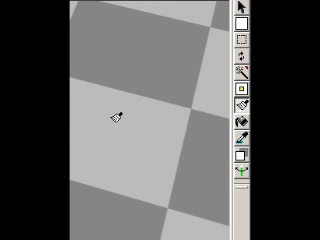